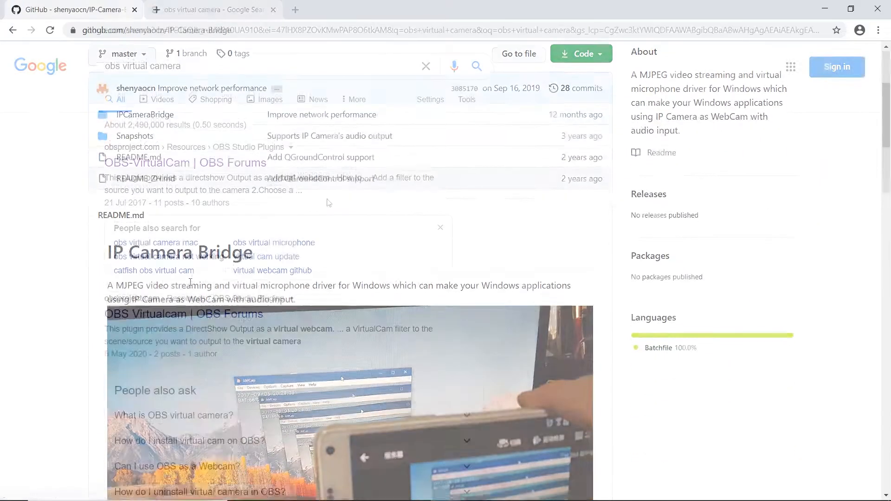
Reach the IP Camera Adapter page and start the 64-bit download.
click(186, 162)
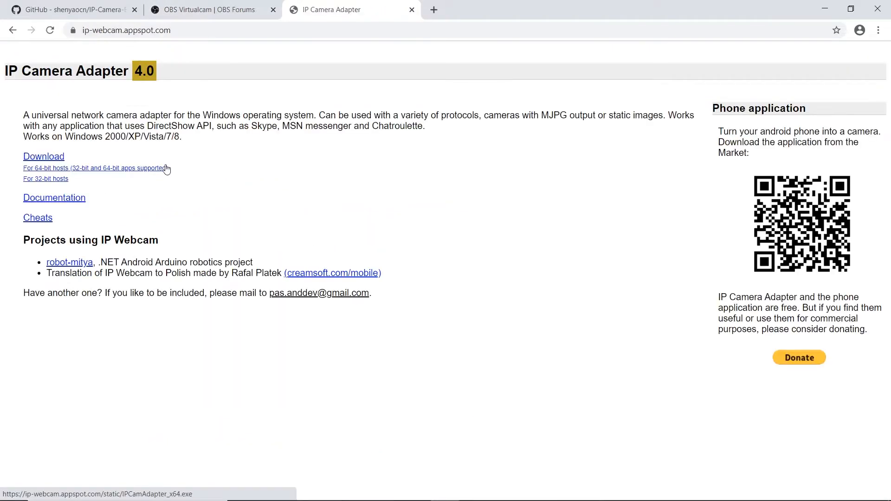
click(96, 168)
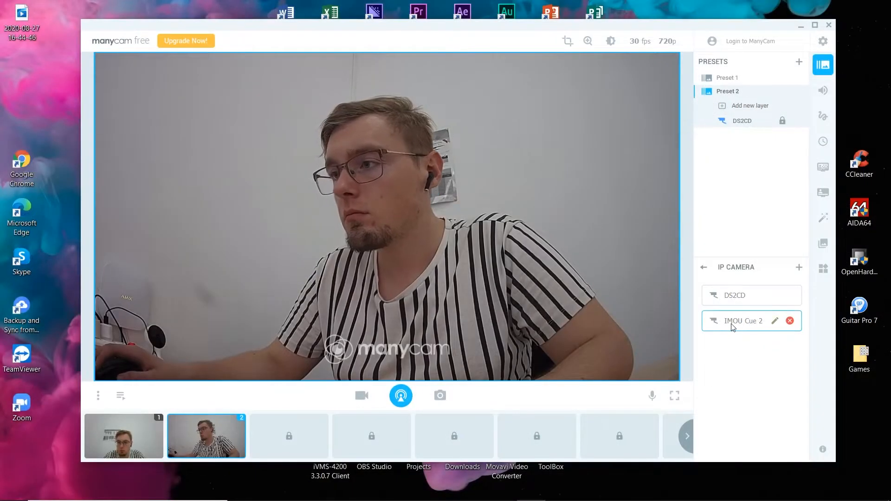
click(790, 320)
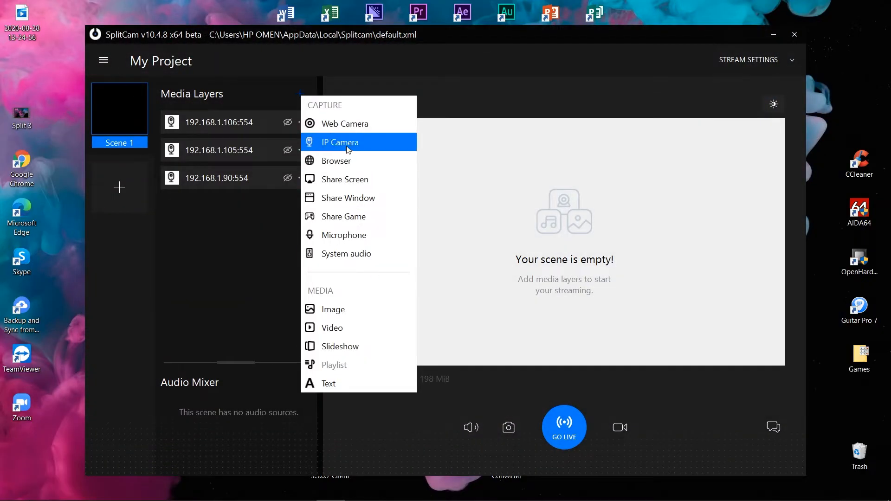
Add the IP camera at 192.168.1.108 as an IP Camera media layer.
click(340, 142)
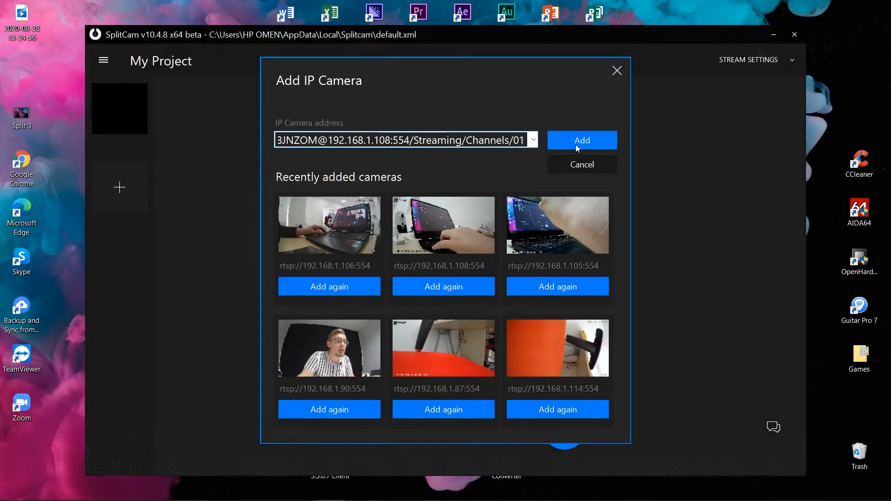
click(581, 140)
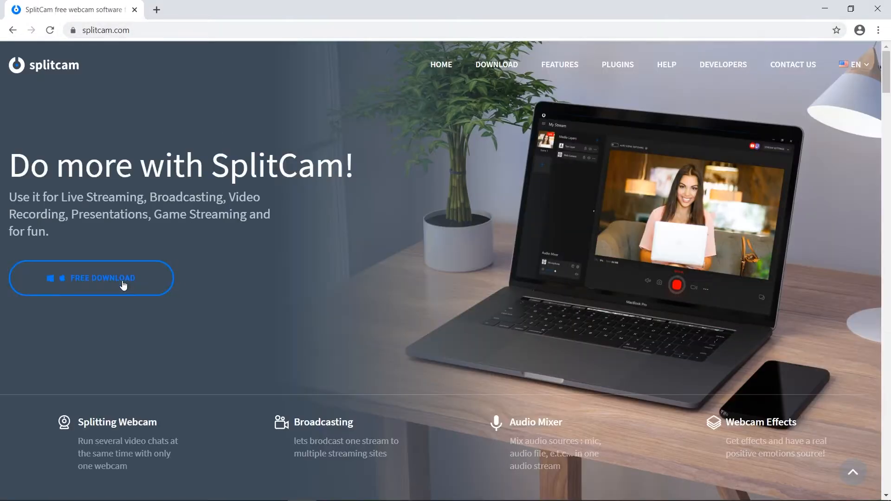
Start the free SplitCam installer download from splitcam.com.
click(91, 278)
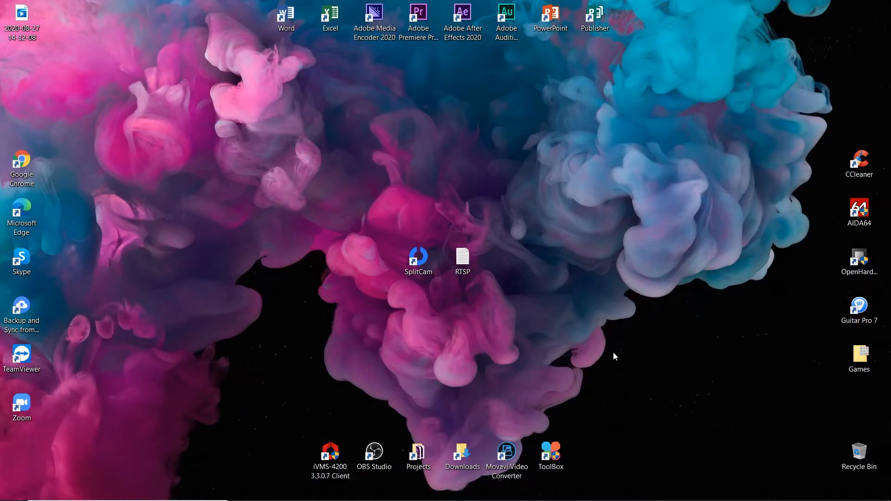
Launch Chrome and search how to make an RTSP link for an Axis camera.
double_click(22, 161)
text(how do)
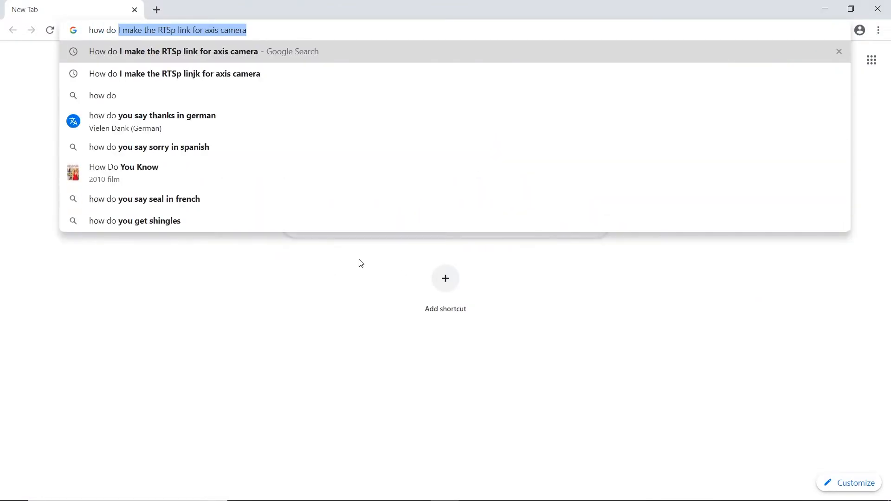
key(Return)
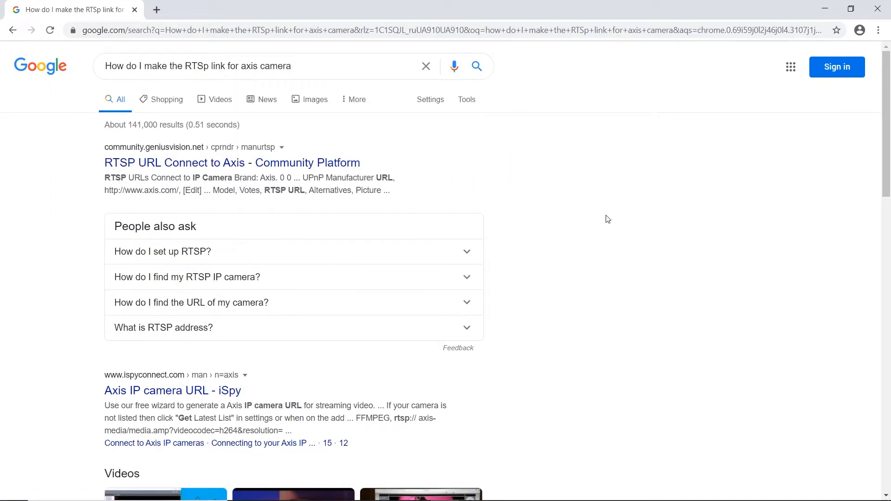
mouse_move(660, 345)
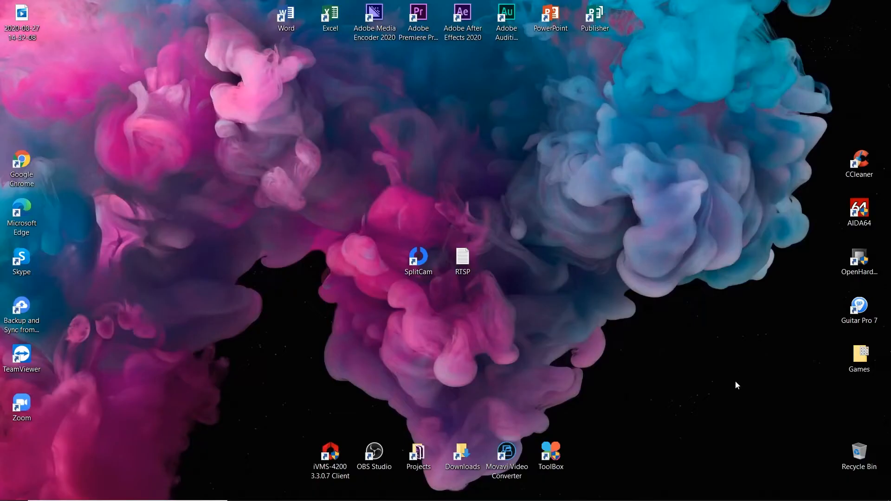
Open the desktop RTSP notes file and point out the IMOU Cue 2 password.
double_click(463, 253)
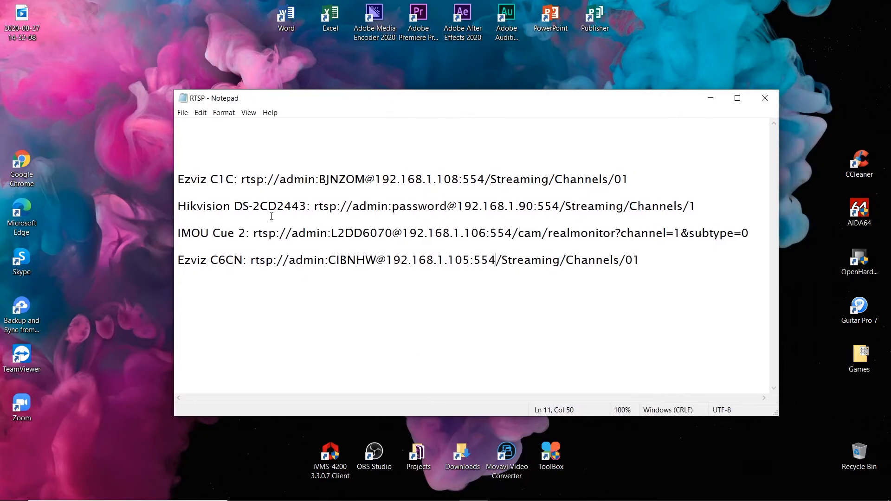
mouse_move(300, 332)
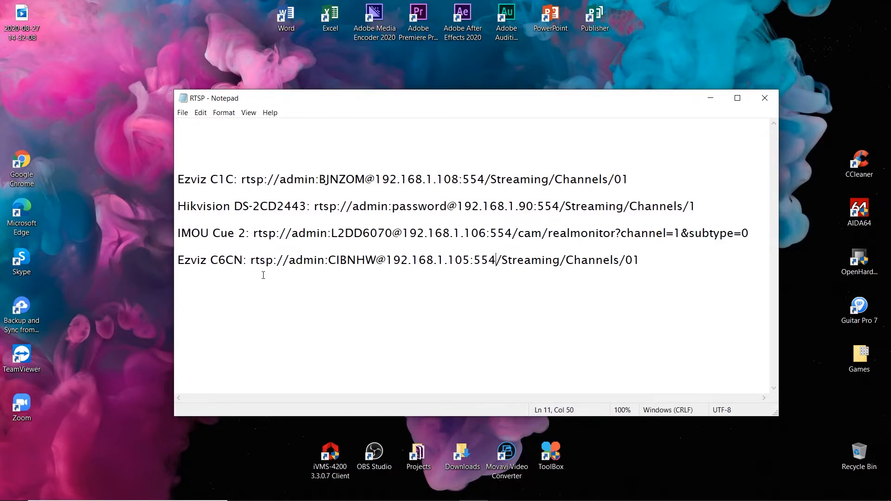
double_click(231, 233)
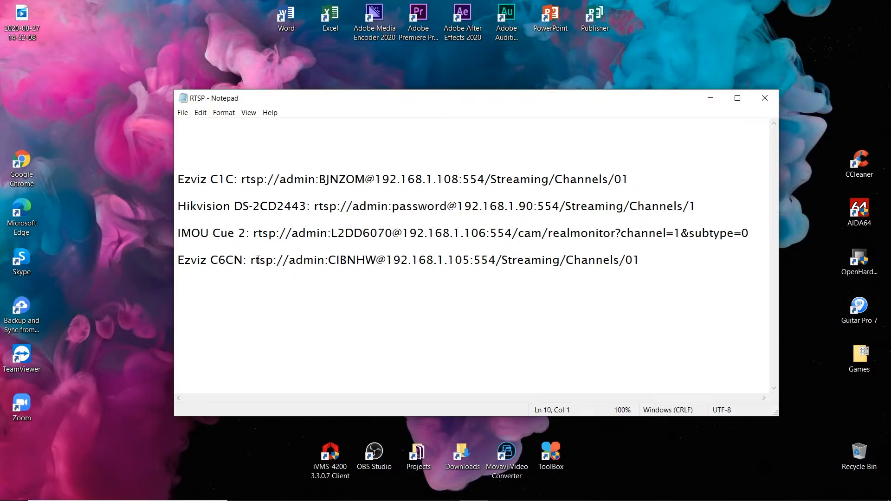
click(369, 233)
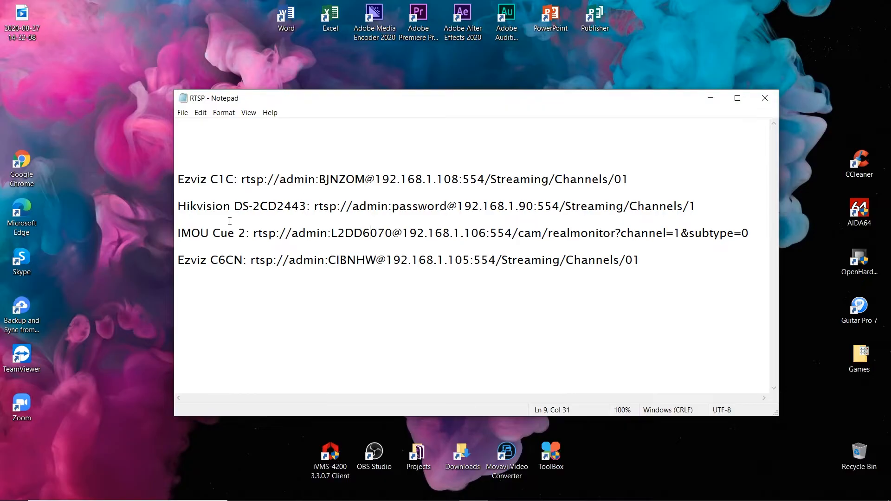
mouse_move(225, 273)
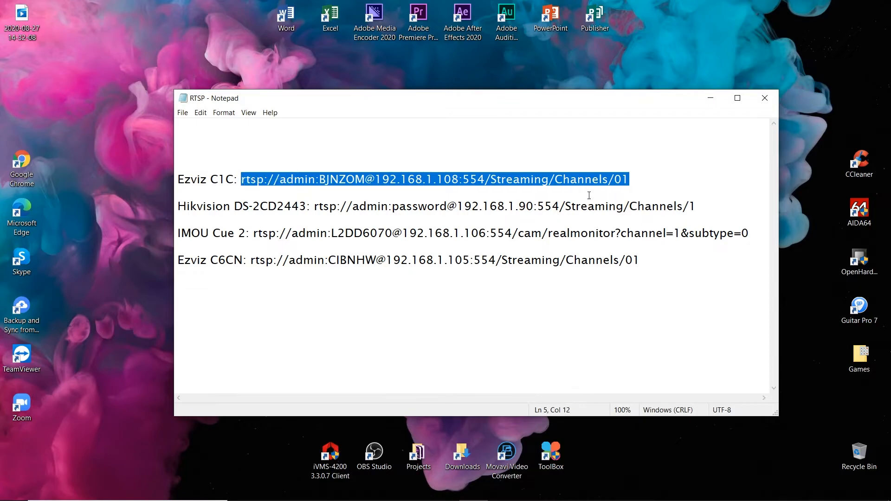
mouse_move(373, 215)
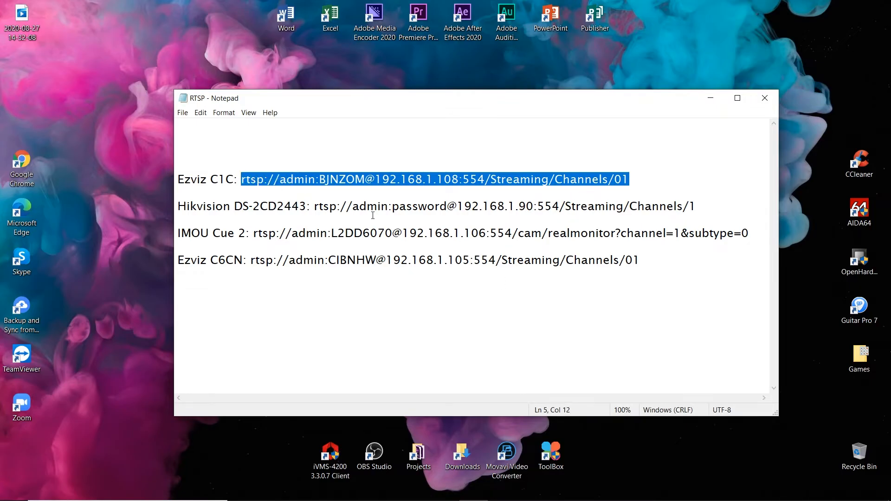
Highlight the Ezviz C1C link start, Hikvision port and IMOU IP, then minimize Notepad.
double_click(252, 180)
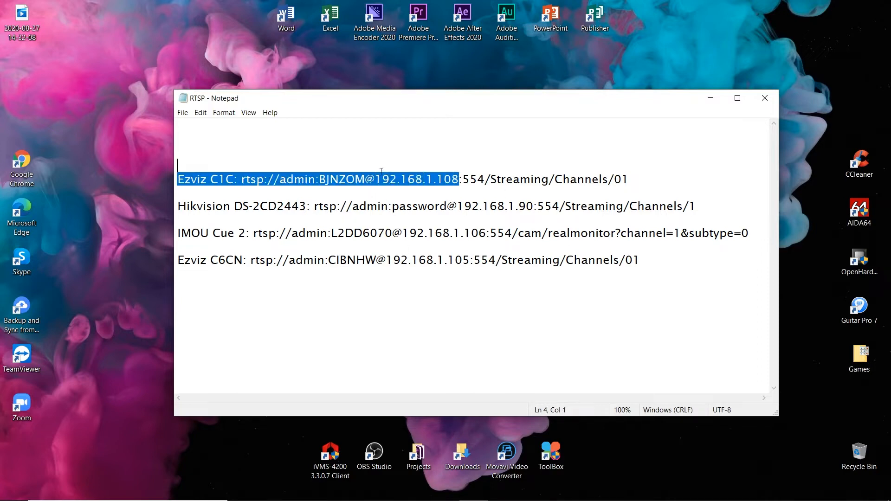
double_click(472, 179)
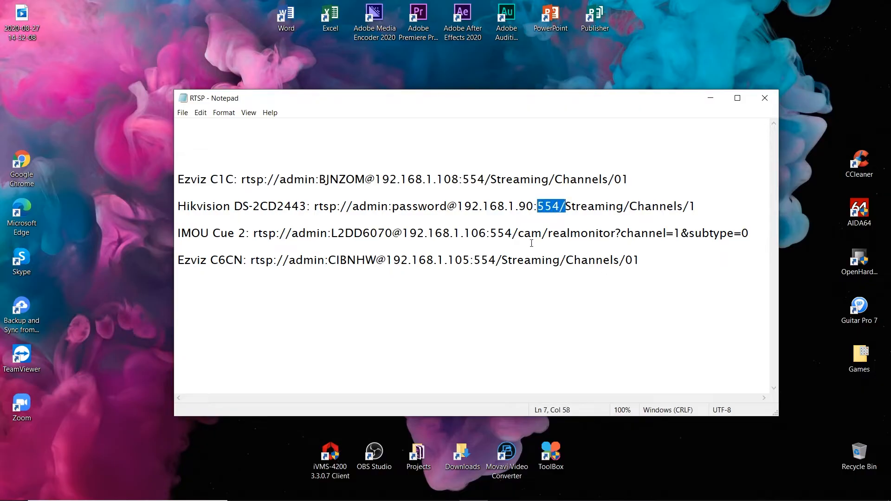
click(535, 312)
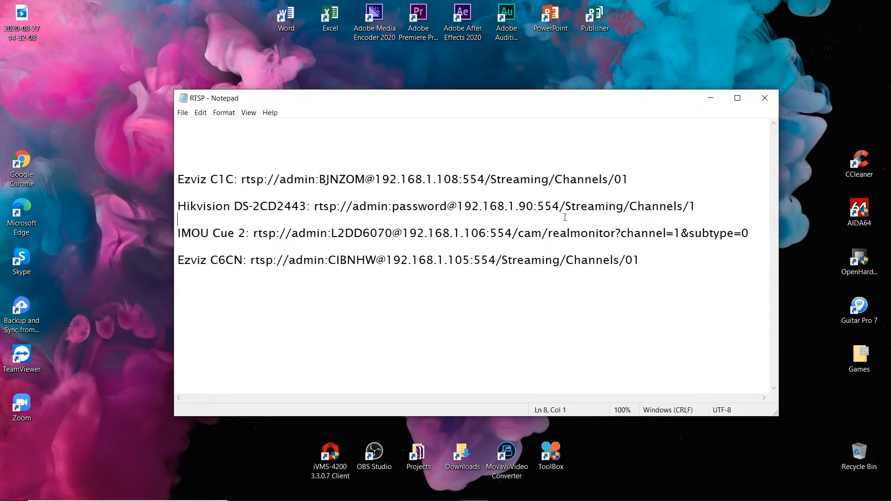
click(479, 233)
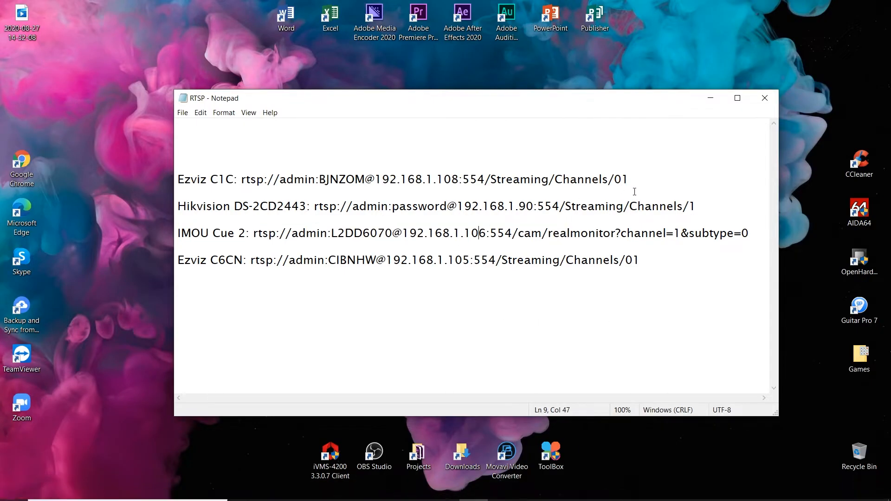
mouse_move(403, 303)
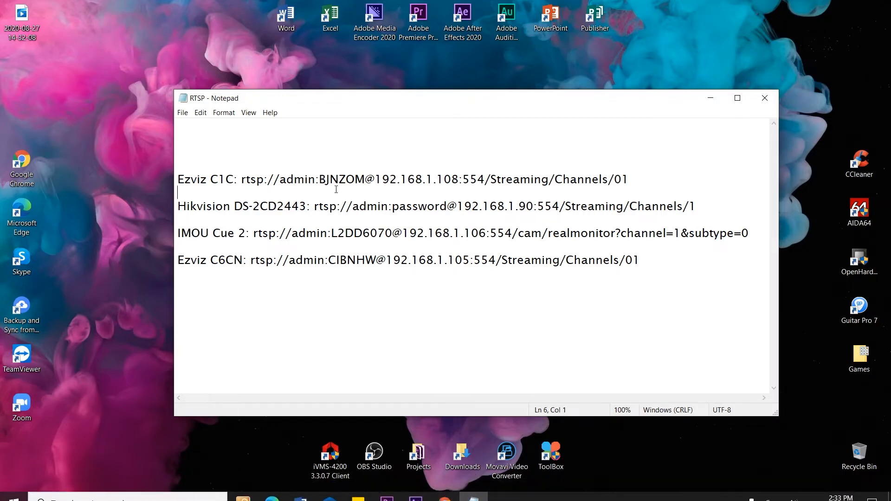
click(764, 98)
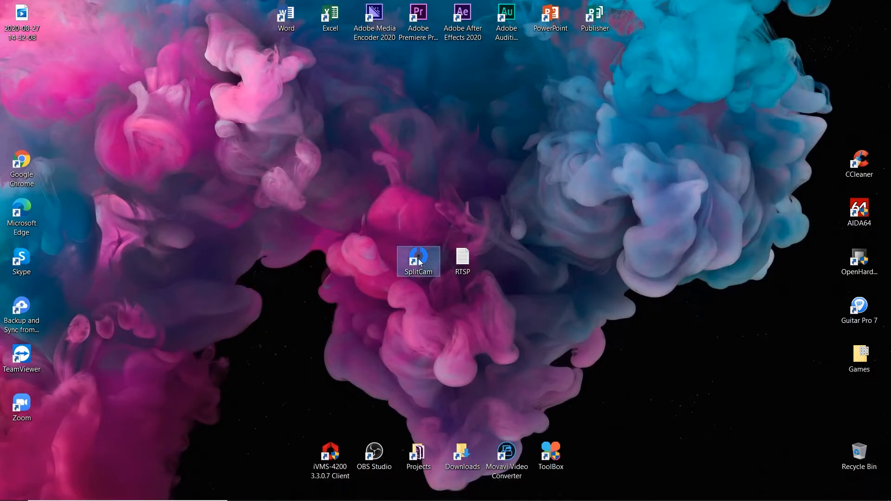
Launch SplitCam and choose IP Camera as a new media layer for Scene 1.
double_click(418, 258)
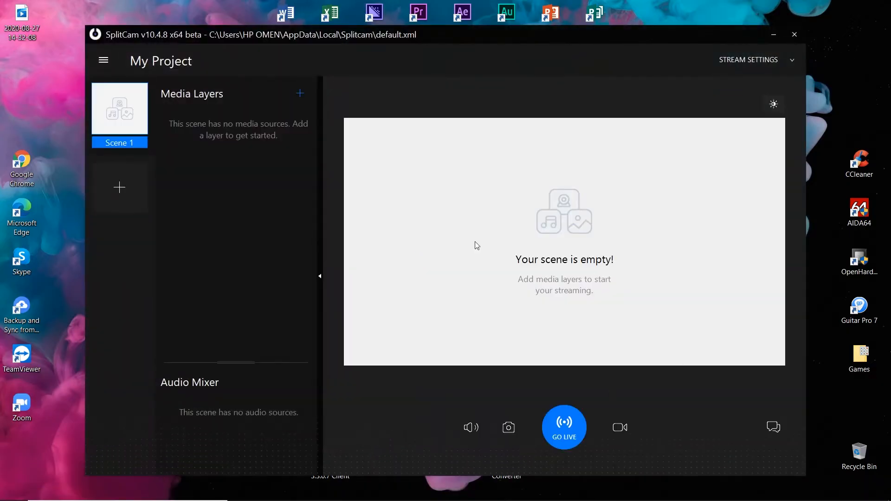
click(103, 60)
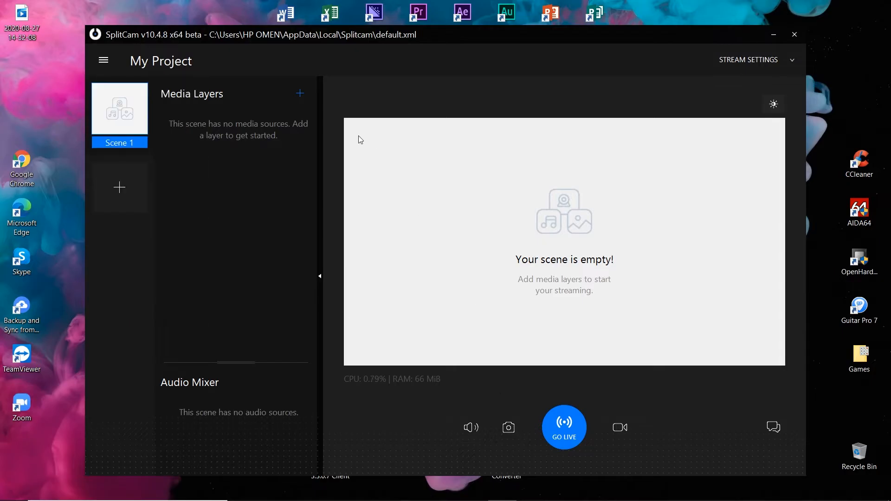
click(300, 93)
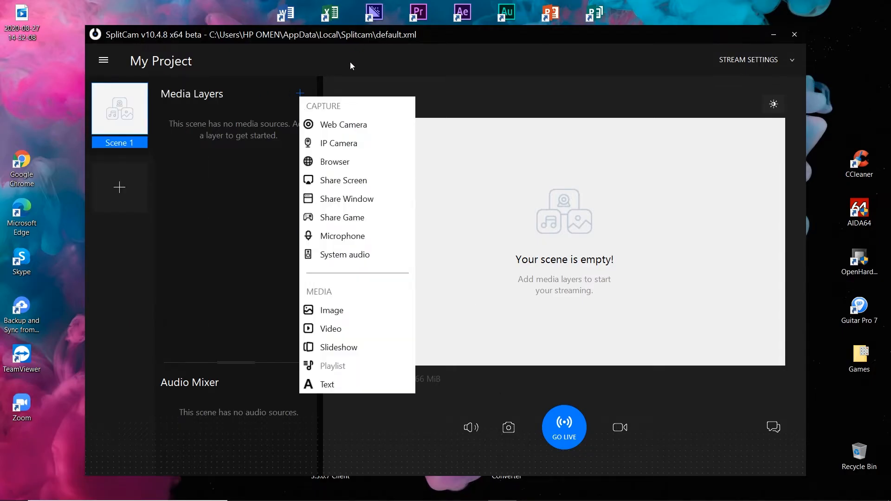
click(338, 143)
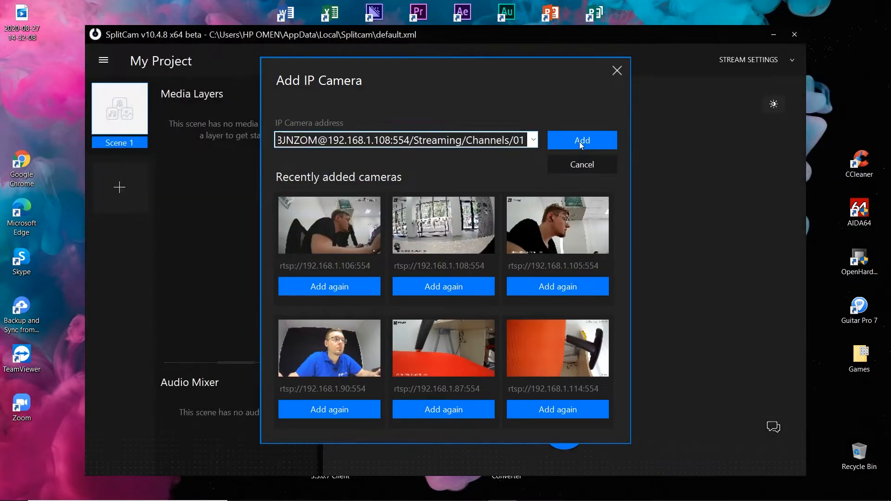
Add the 192.168.1.108, 192.168.1.90 and IMOU camera streams as Scene 1 layers.
click(581, 140)
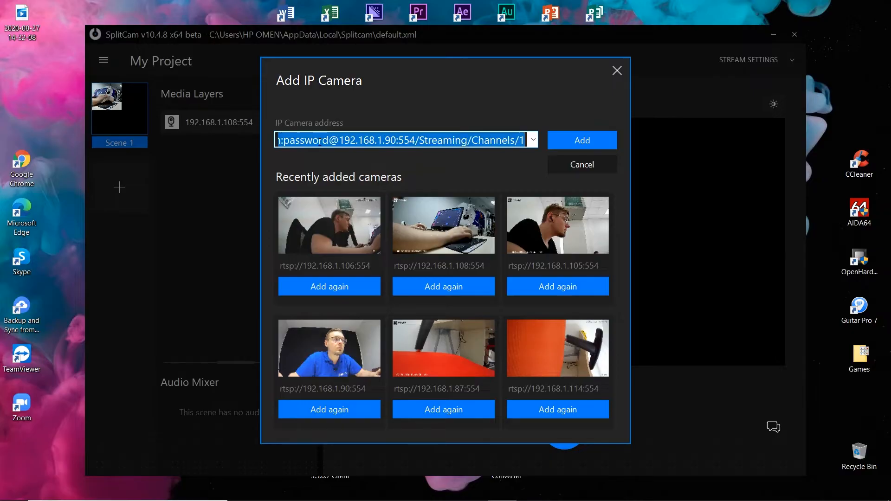
click(581, 140)
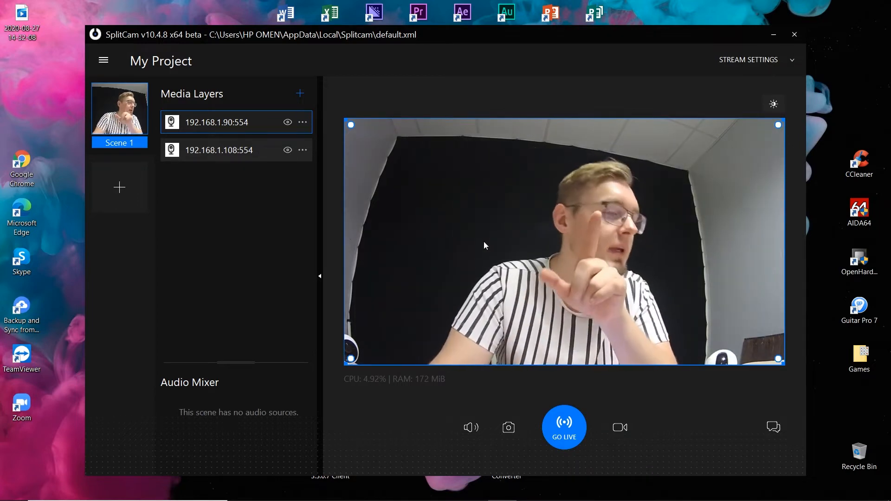
mouse_move(347, 125)
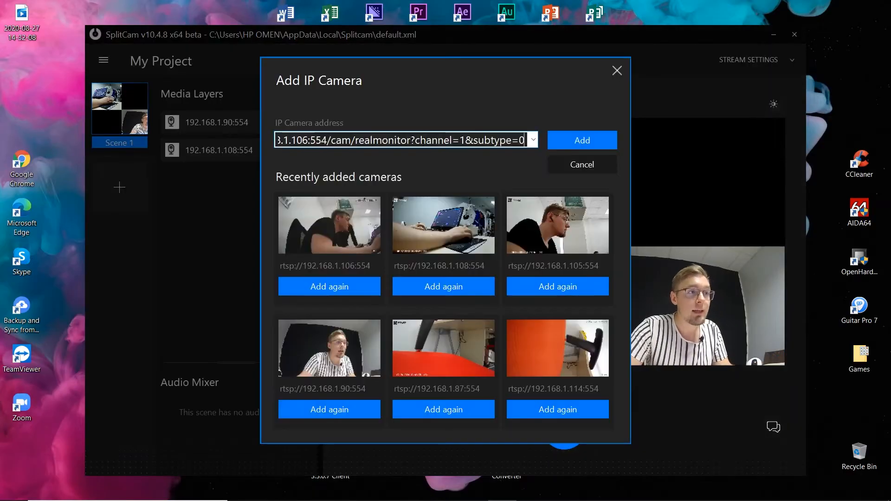
click(581, 140)
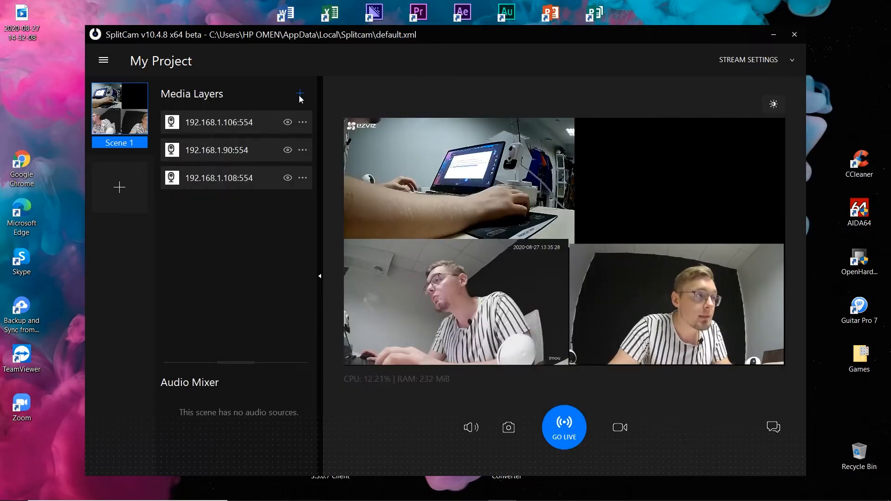
Add a fourth source to Scene 1 and create an empty Scene 2.
click(299, 94)
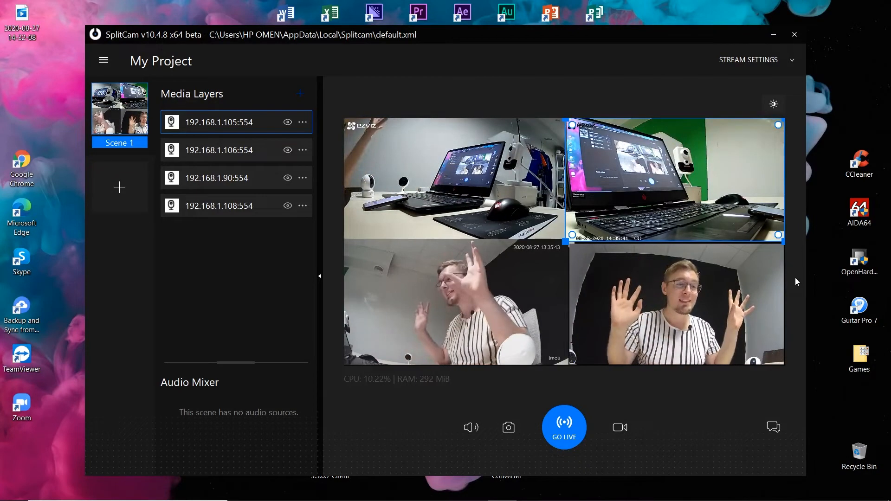
click(120, 186)
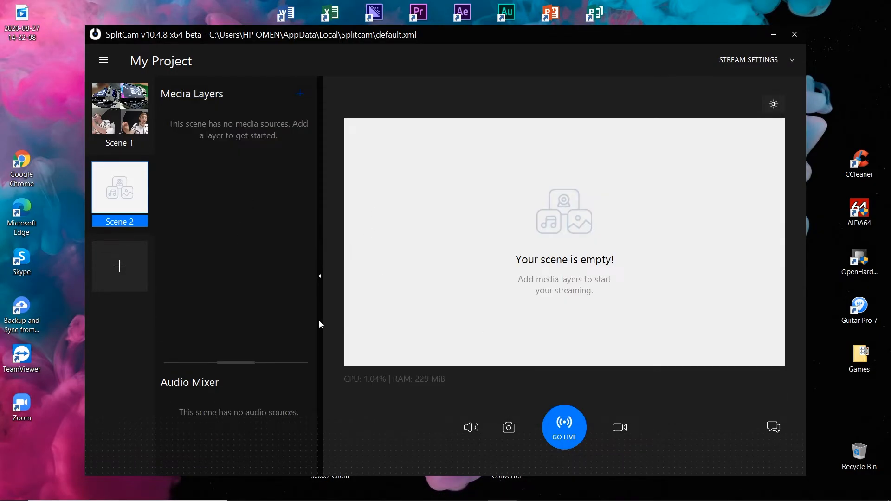
Add the Hikvision 192.168.1.90 stream as Scene 2's IP camera layer.
click(119, 267)
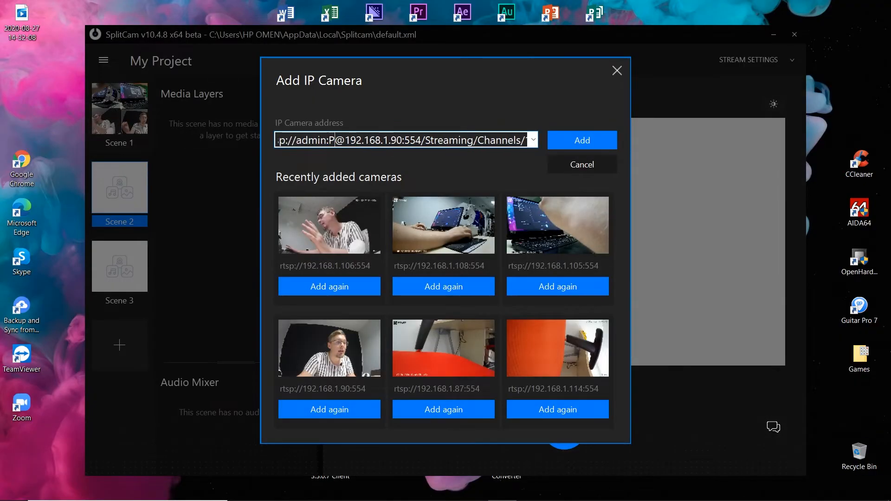
click(581, 141)
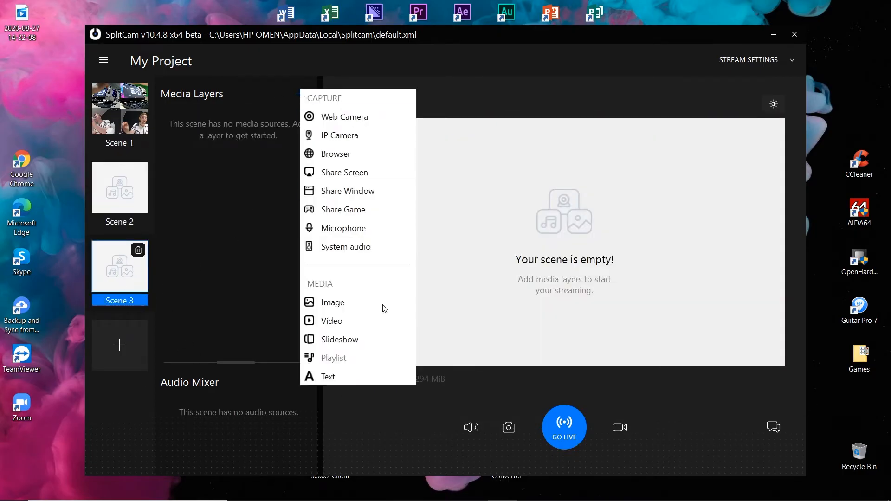
Create Scene 3 with the HP webcam as its Web Camera source.
click(344, 116)
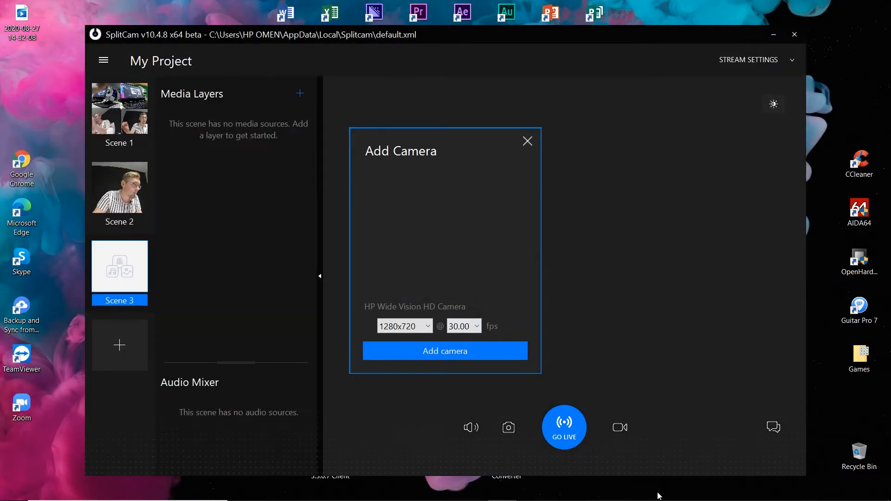
click(445, 351)
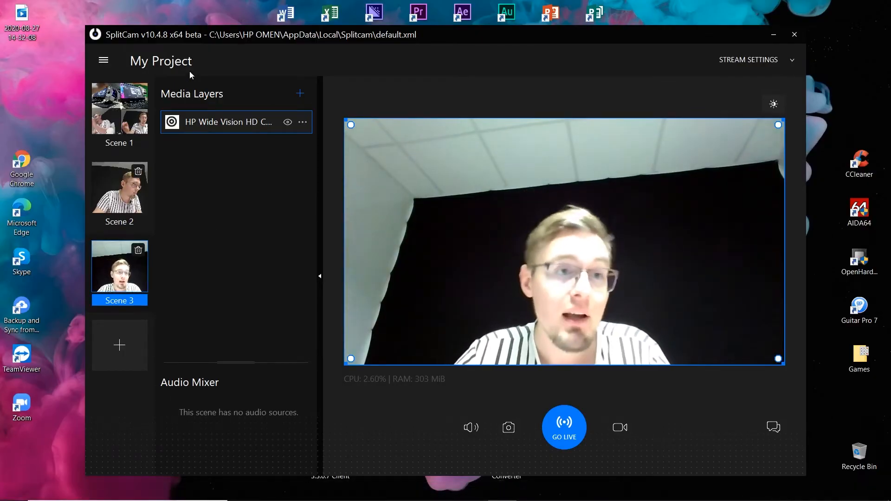
click(119, 188)
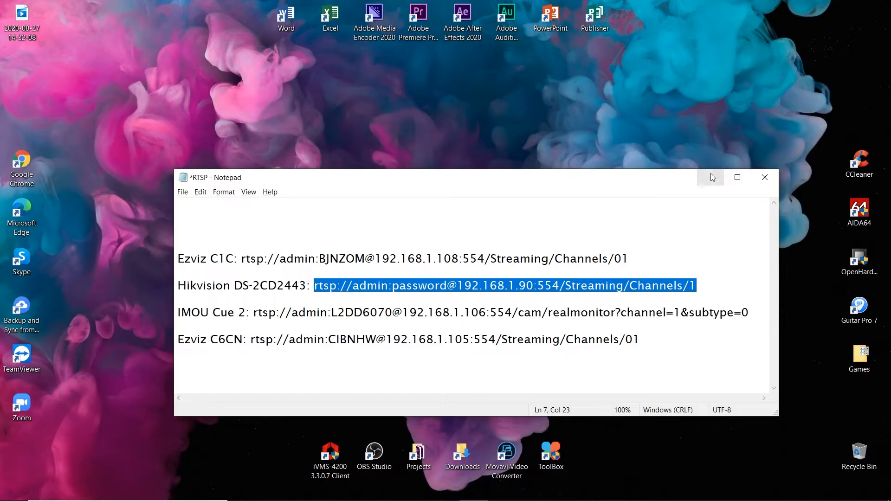
Launch Zoom and check its Video settings, still showing the HP Wide Vision HD Camera.
click(710, 177)
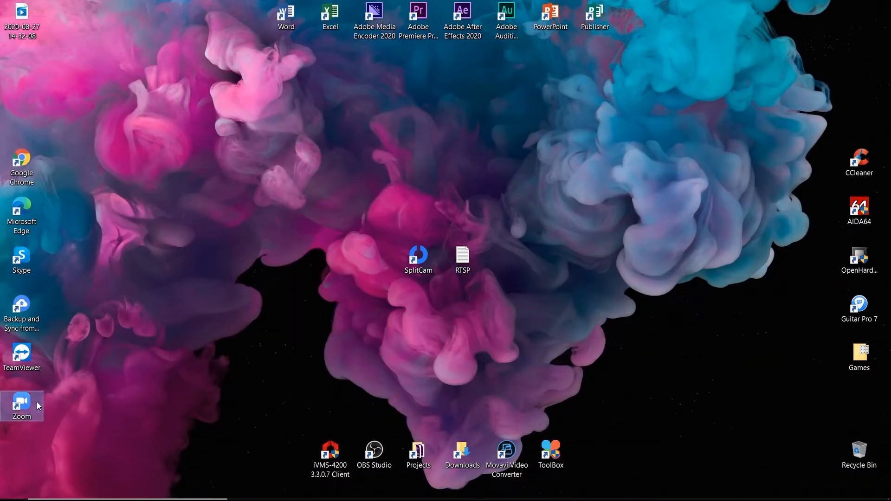
double_click(22, 404)
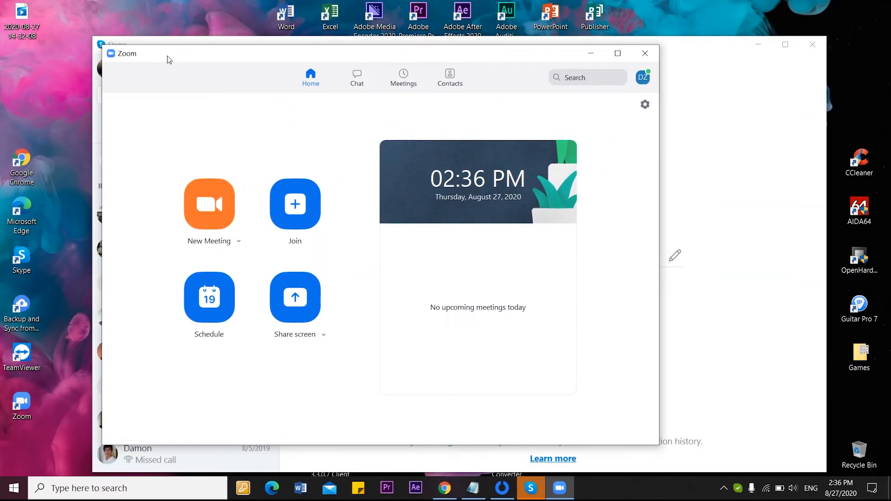
mouse_move(214, 68)
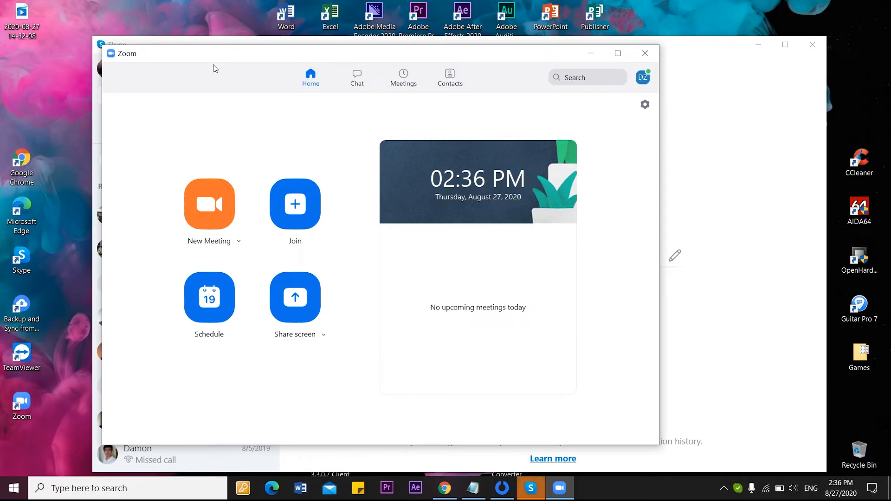
mouse_move(225, 89)
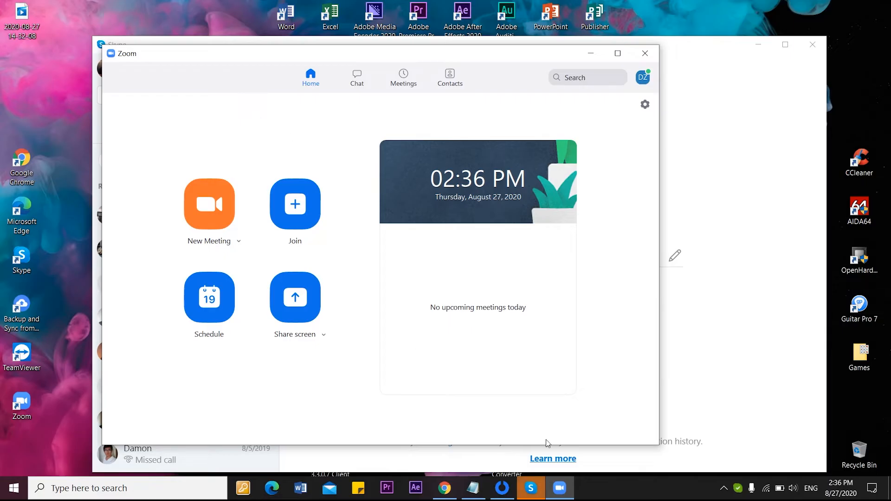
click(645, 105)
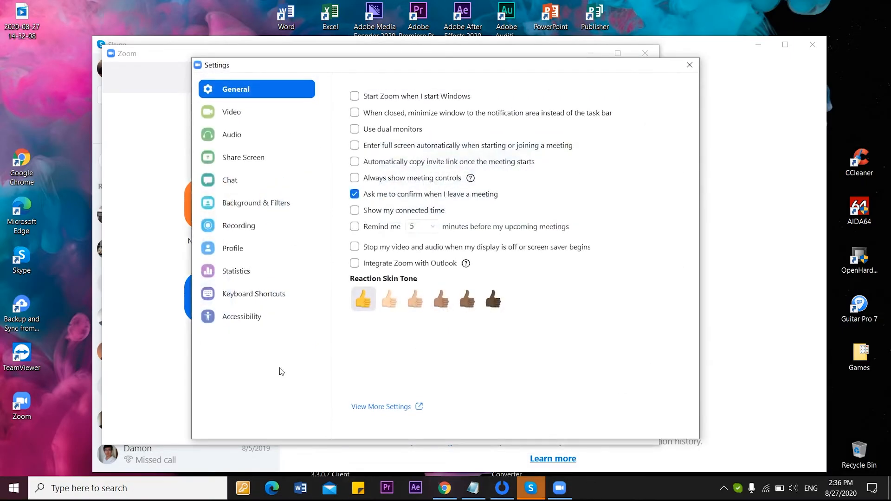
click(232, 112)
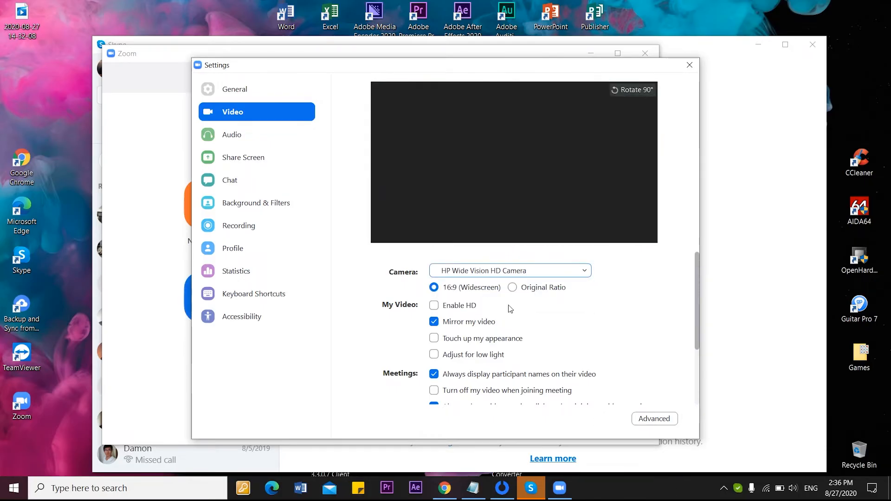
click(509, 271)
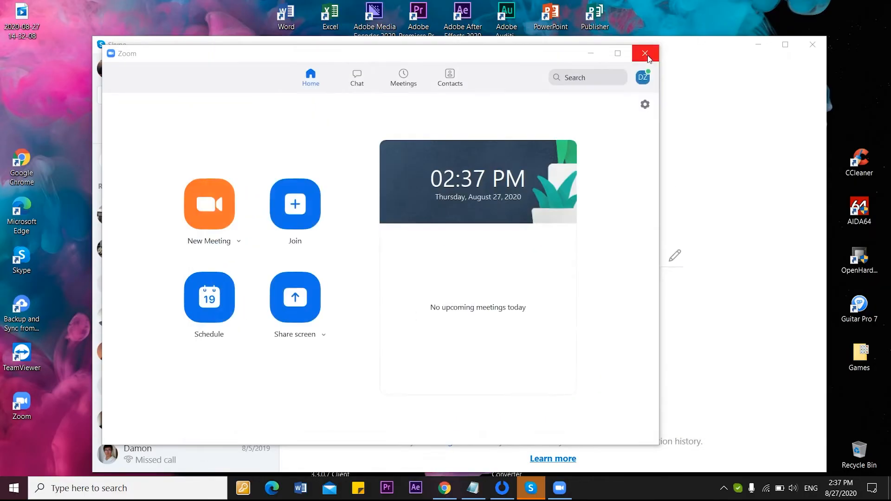
Set Skype's Audio & Video camera to SplitCam Video Driver showing the four-camera grid, then close it.
click(645, 53)
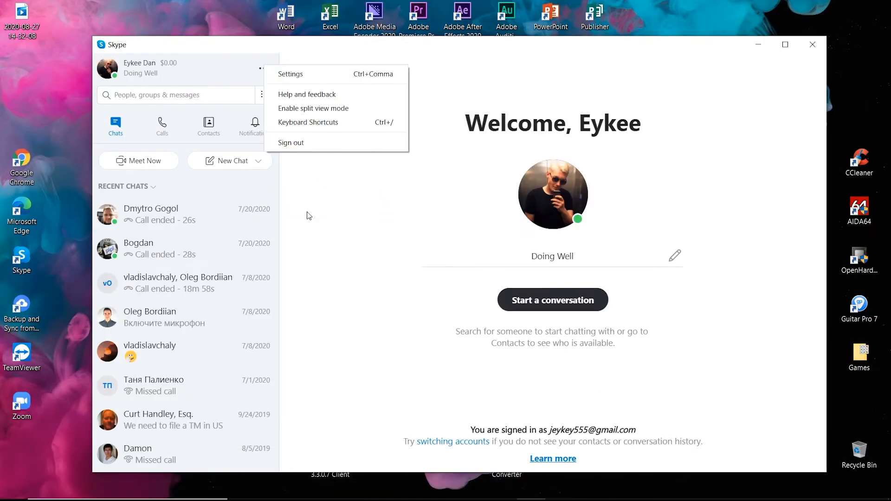
click(290, 74)
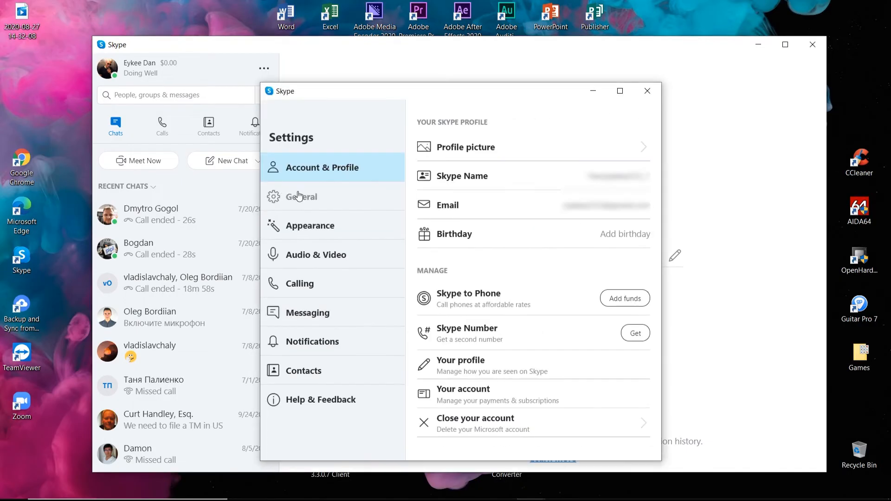
click(300, 196)
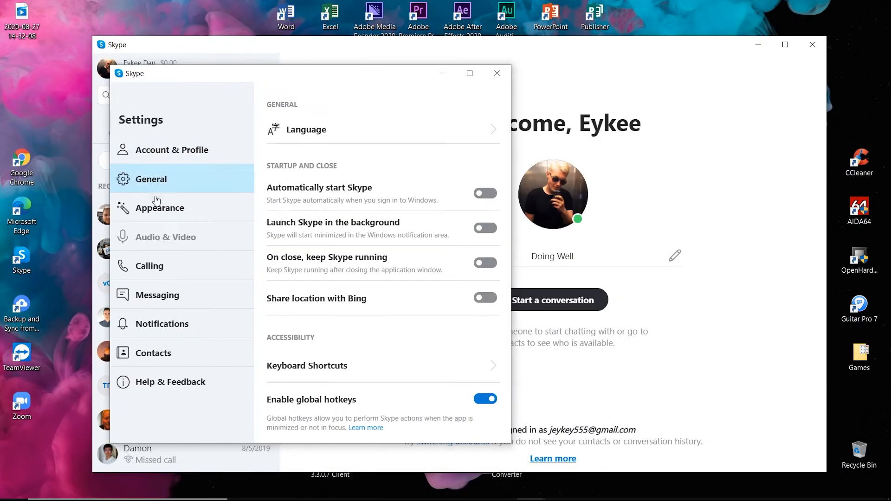
click(166, 237)
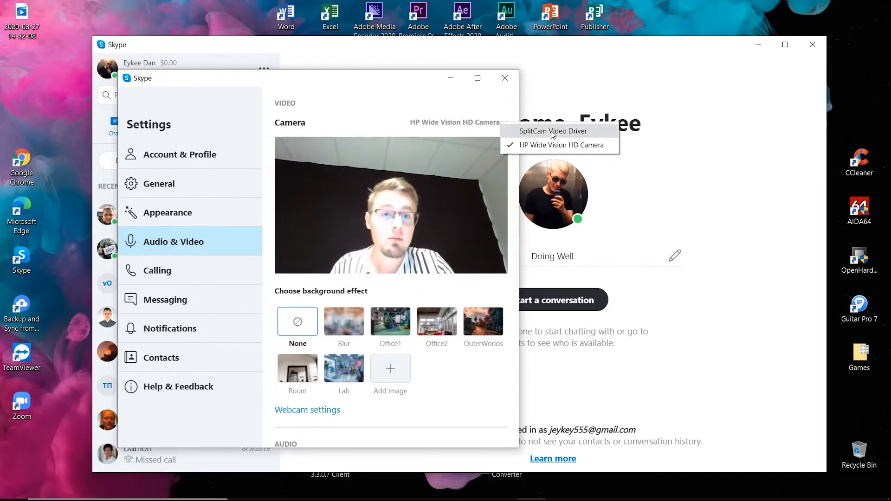
click(552, 131)
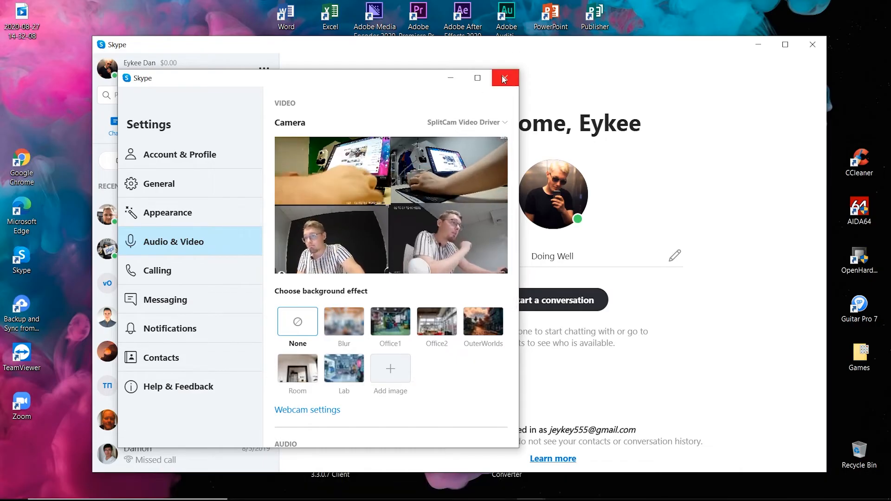
click(504, 78)
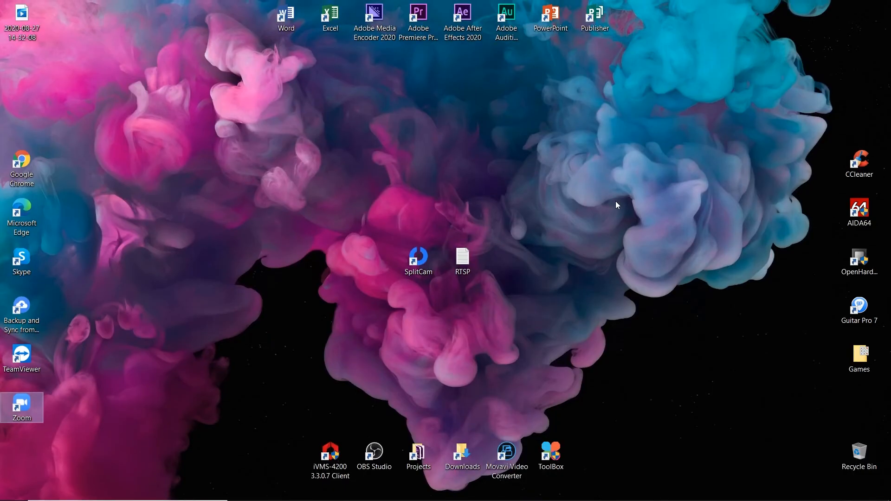
Launch SplitCam and switch the output via Scene 3 to Scene 2's single Hikvision camera feed.
double_click(418, 255)
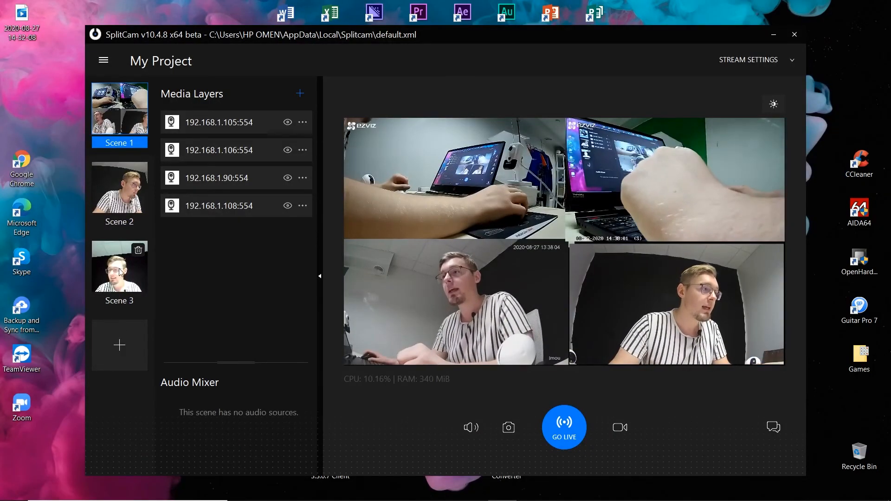
click(119, 268)
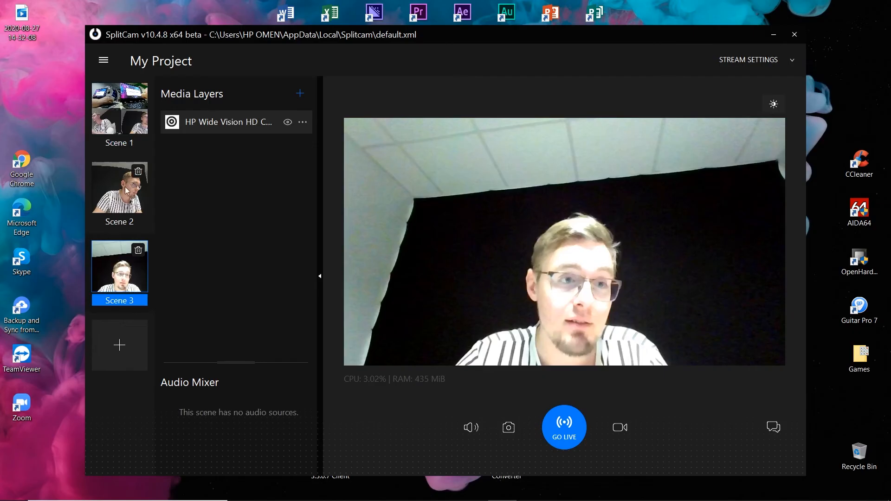
click(119, 187)
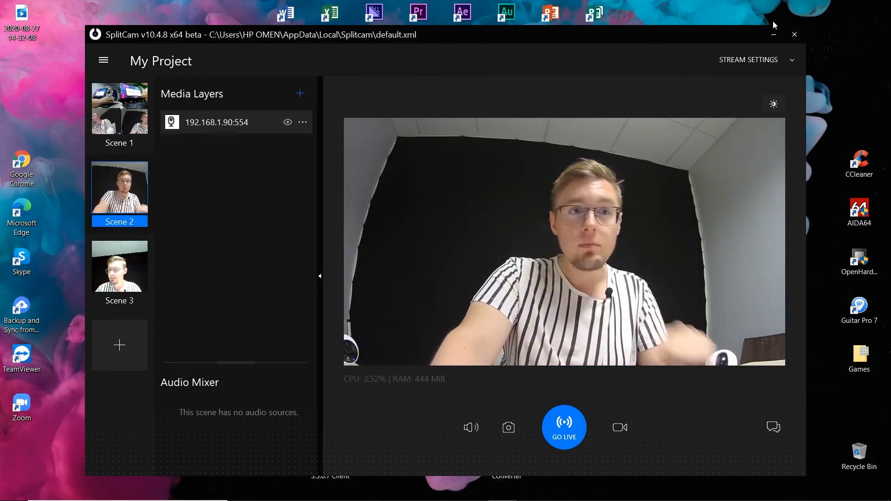
click(772, 34)
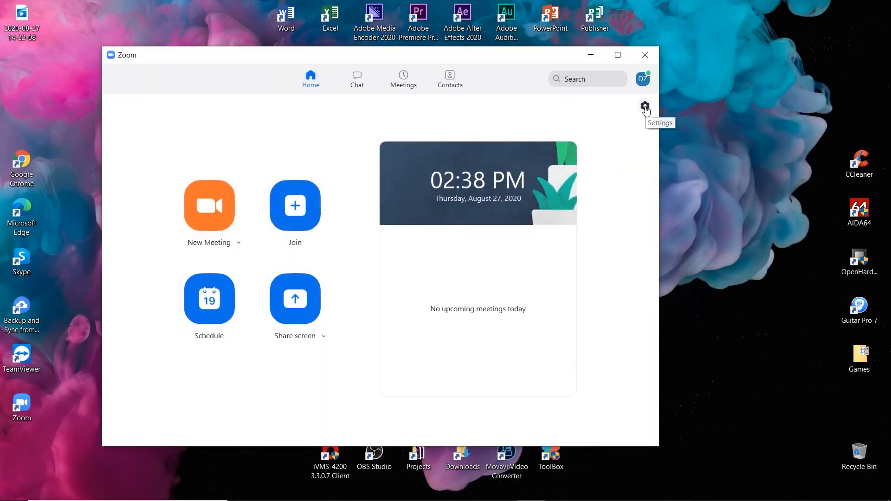
Show Zoom's Video settings with SplitCam Video Driver previewing the Hikvision feed.
click(644, 106)
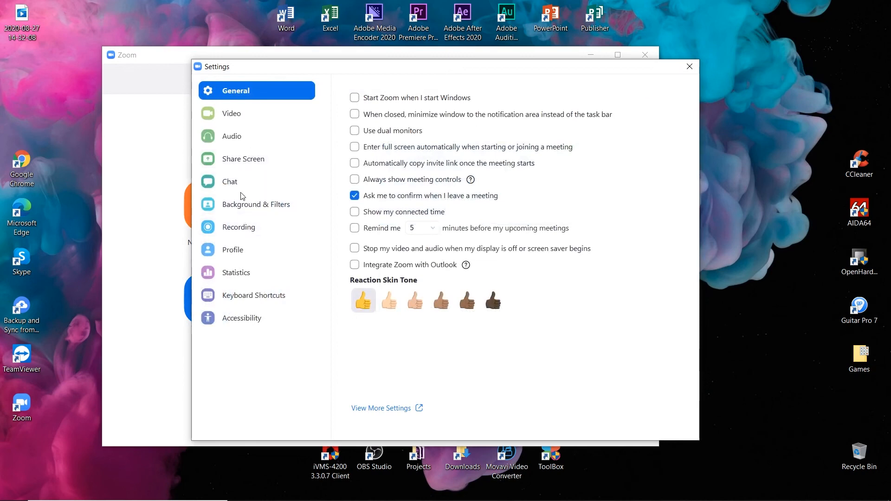
click(232, 113)
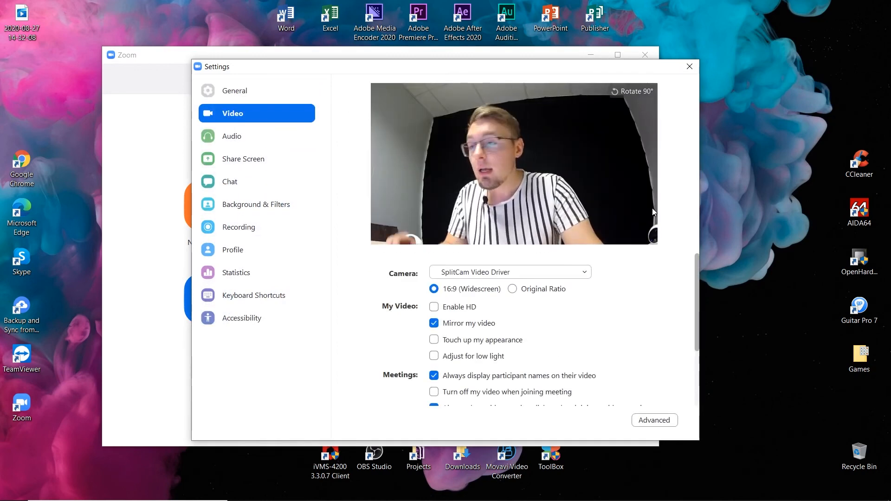